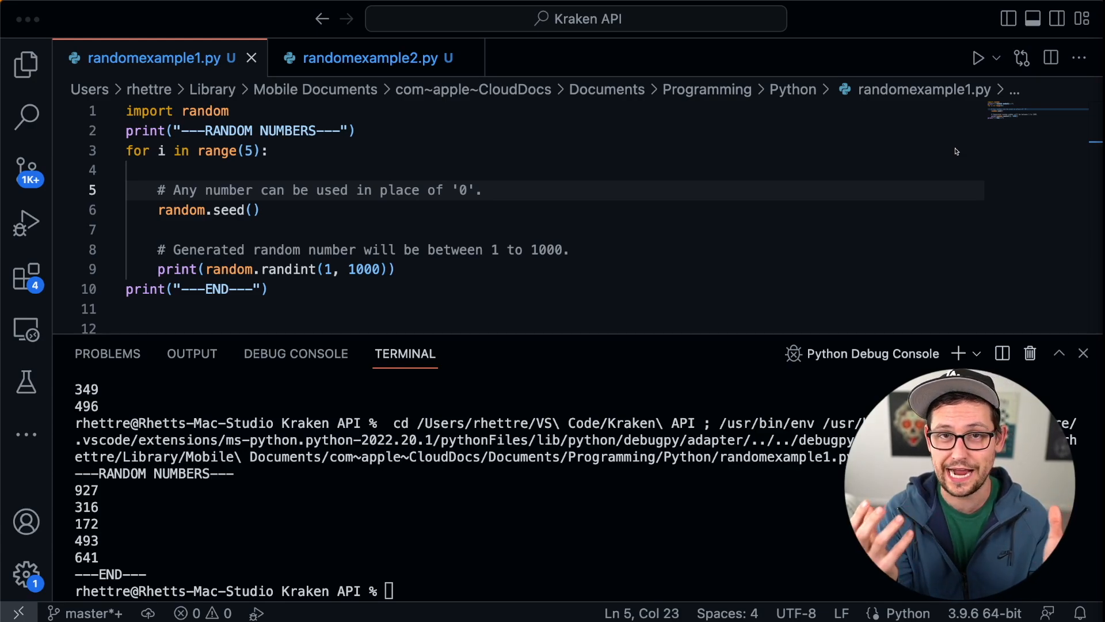
- Clear the terminal and rerun randomexample1.py unseeded for five fresh different numbers
left_click(133, 170)
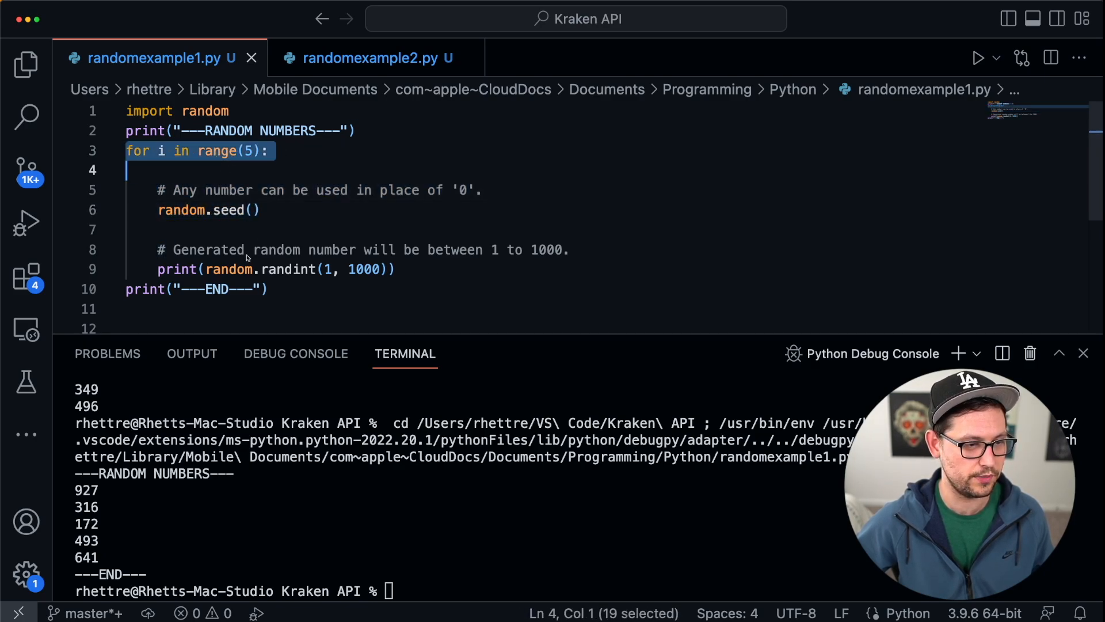
left_click(356, 268)
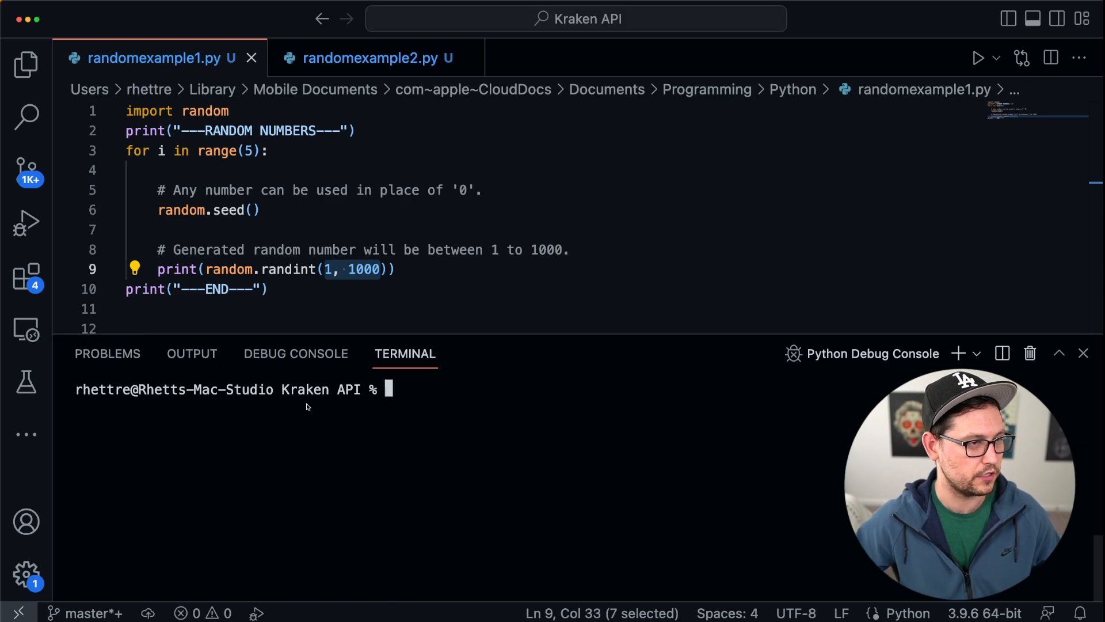
left_click(979, 58)
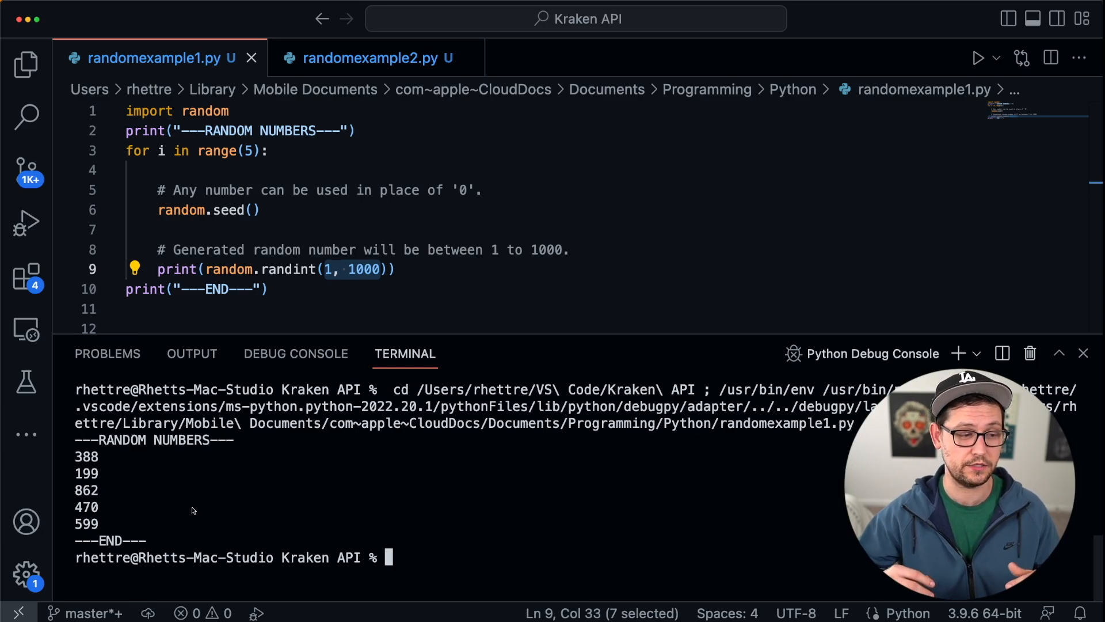
mouse_move(309, 379)
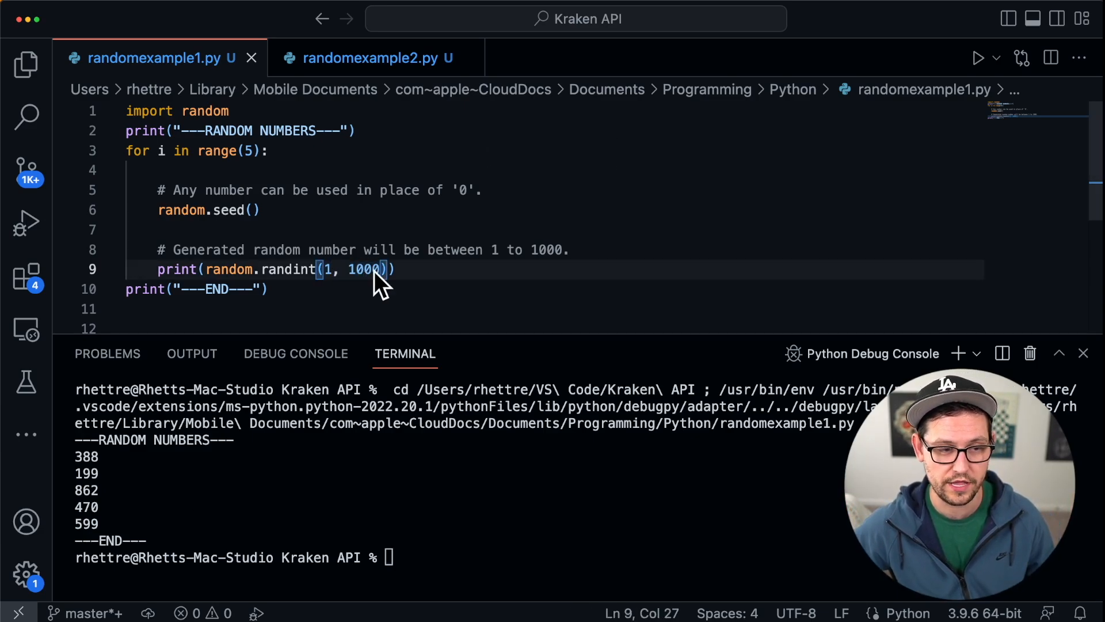
- Seed the generator with 42069 and run so 861 prints five times
left_click(252, 209)
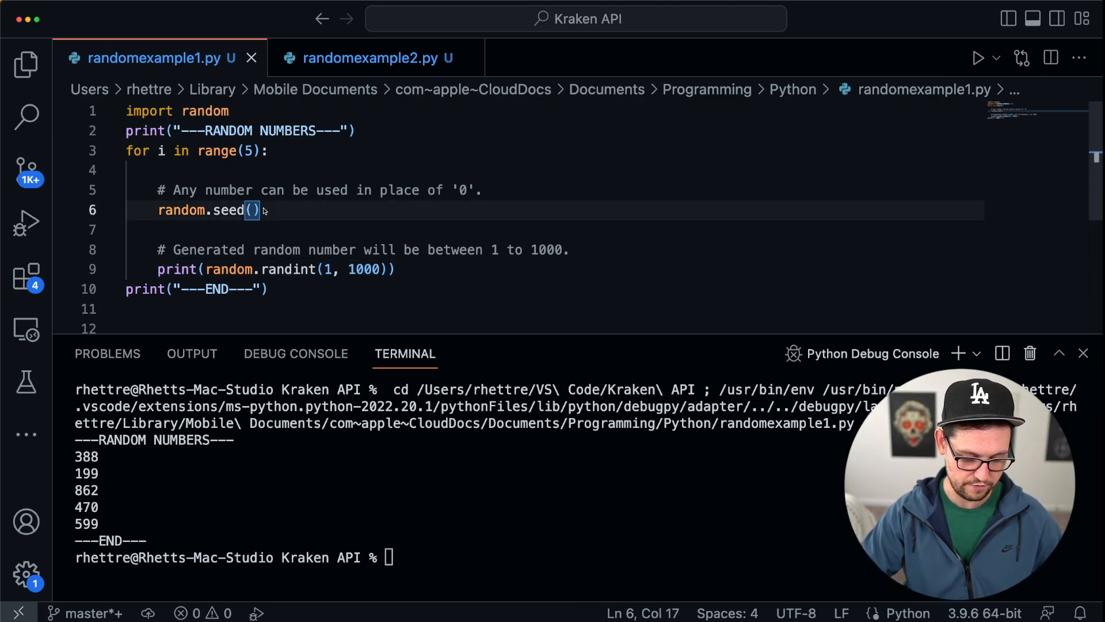
type("42069")
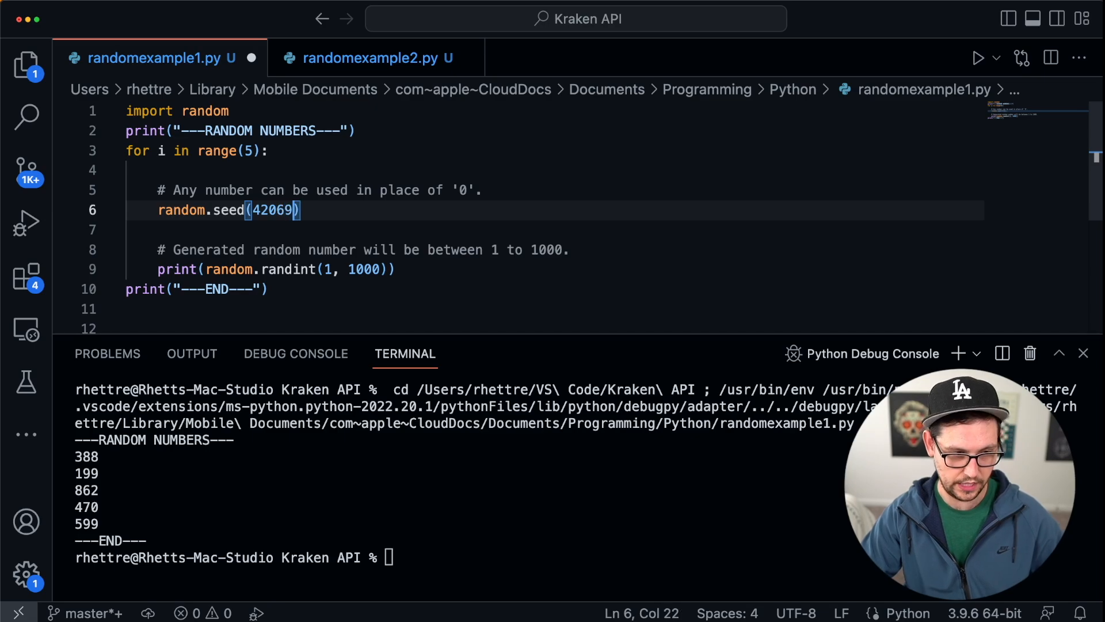
left_click(979, 58)
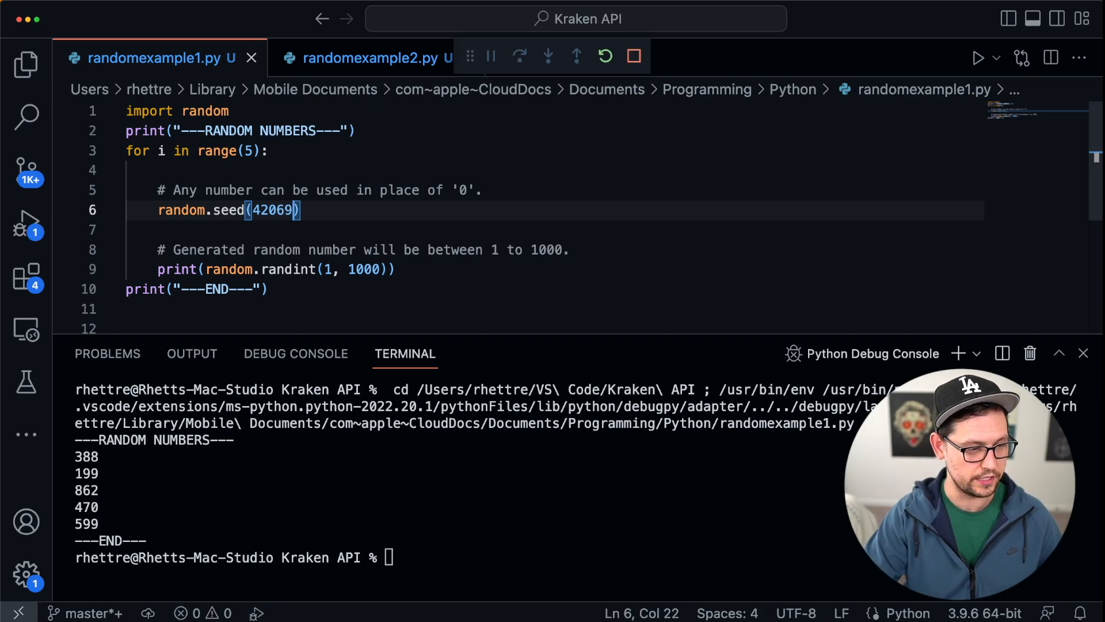
left_click(979, 58)
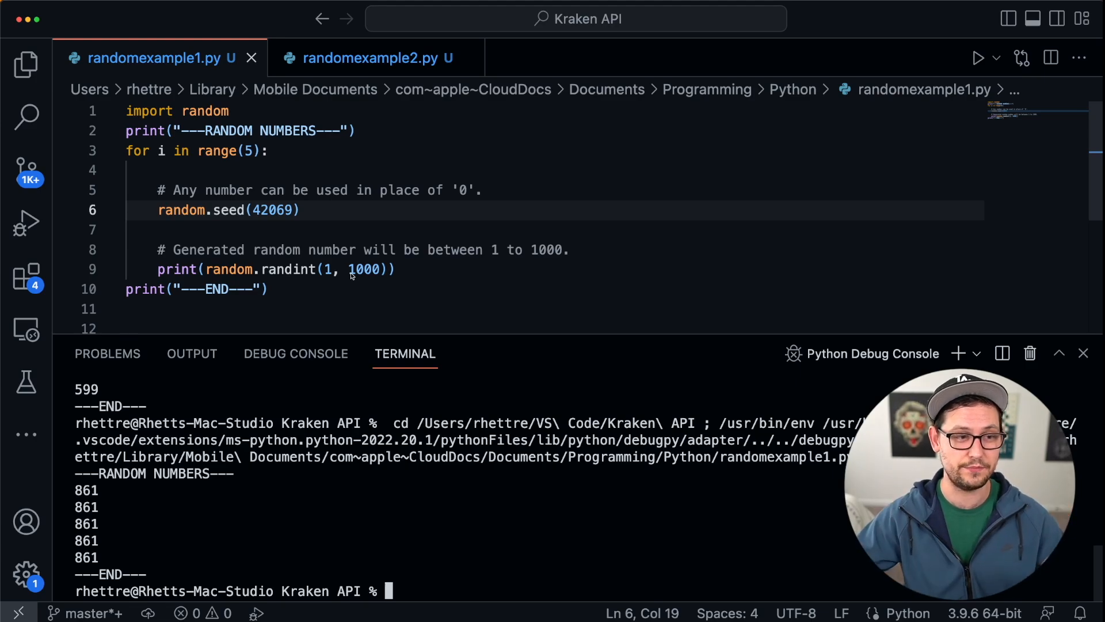
- Remove the 42069 seed value, leaving random.seed() empty again
double_click(272, 210)
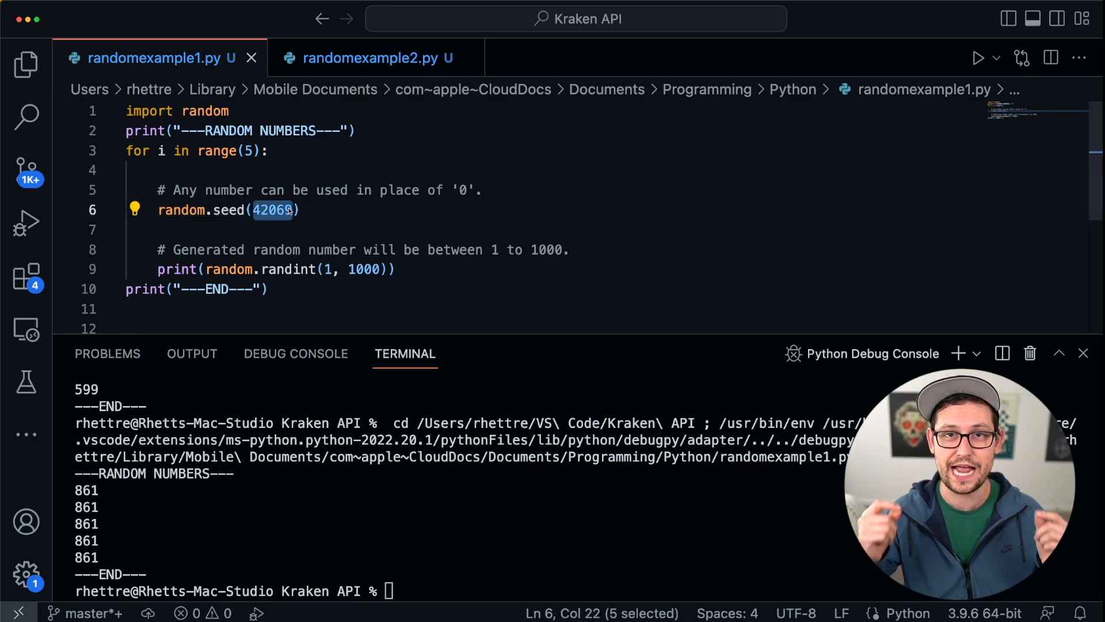
key("Delete")
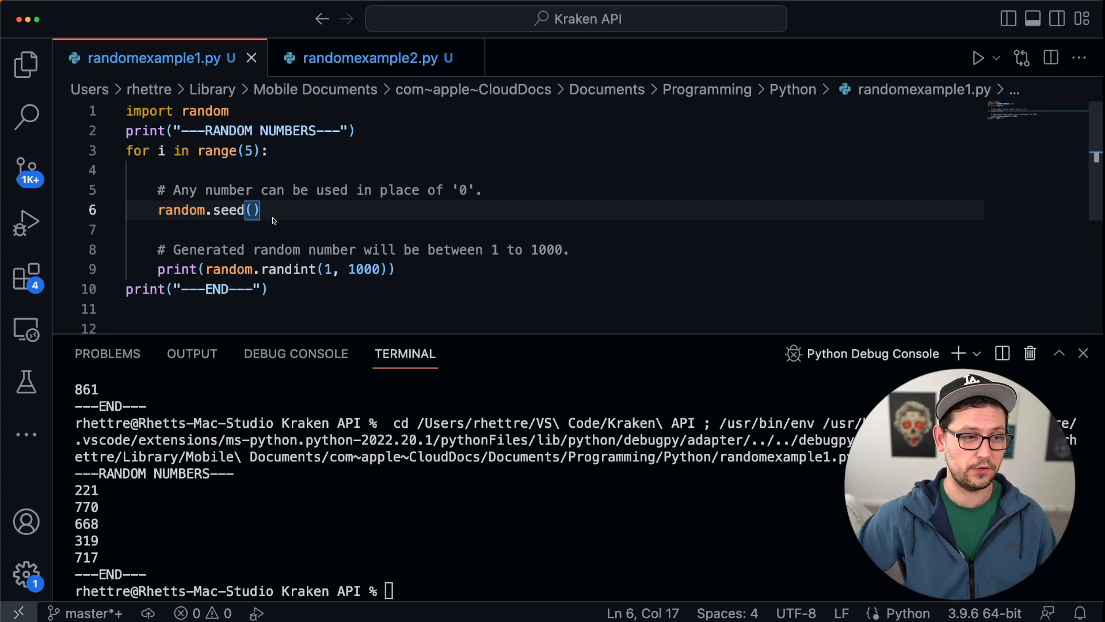
- Seed the generator with 5 and run so 638 prints five times
left_click(173, 190)
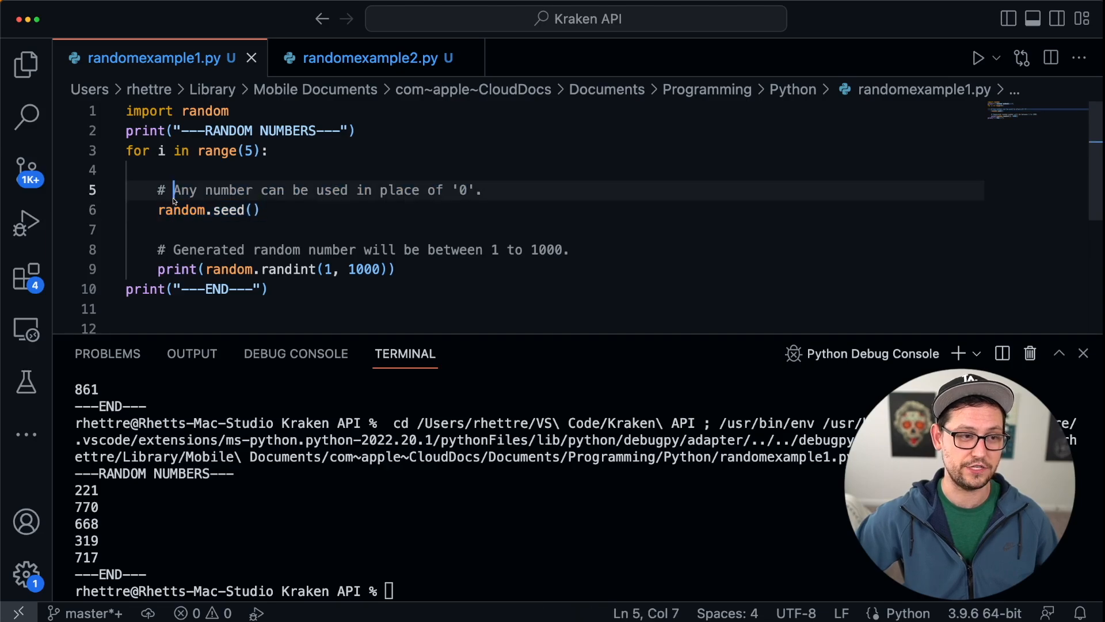
triple_click(197, 149)
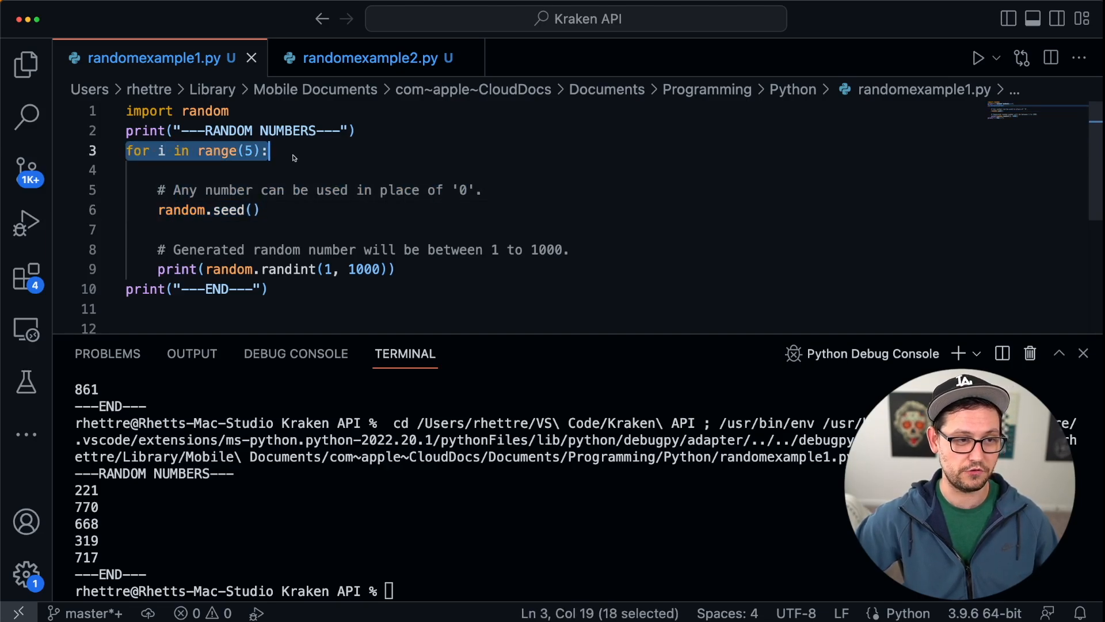
mouse_move(299, 167)
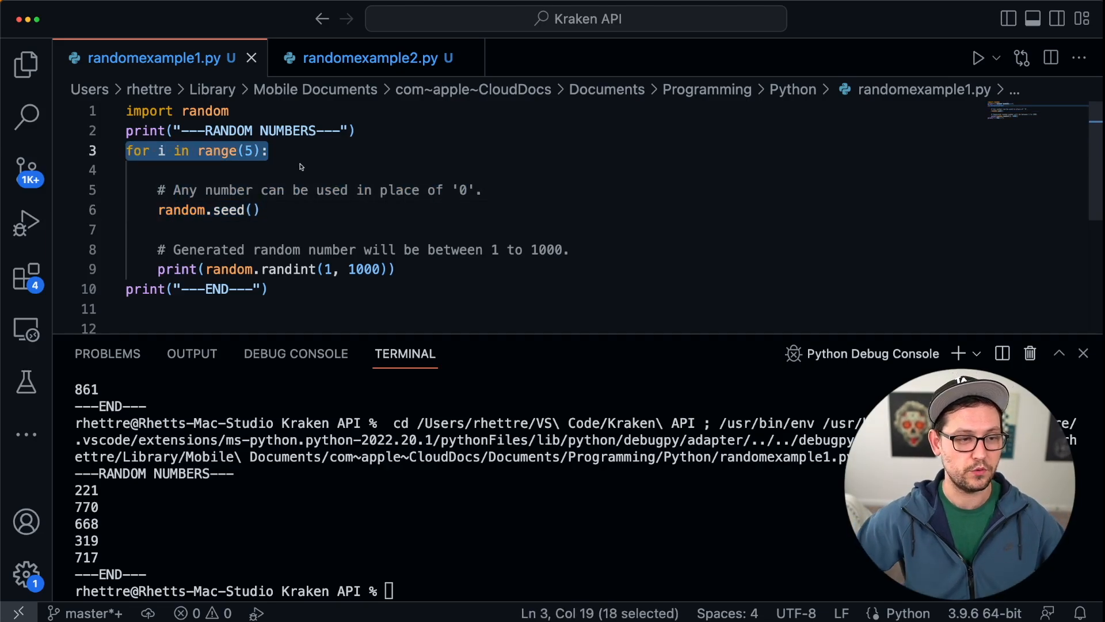
type("5")
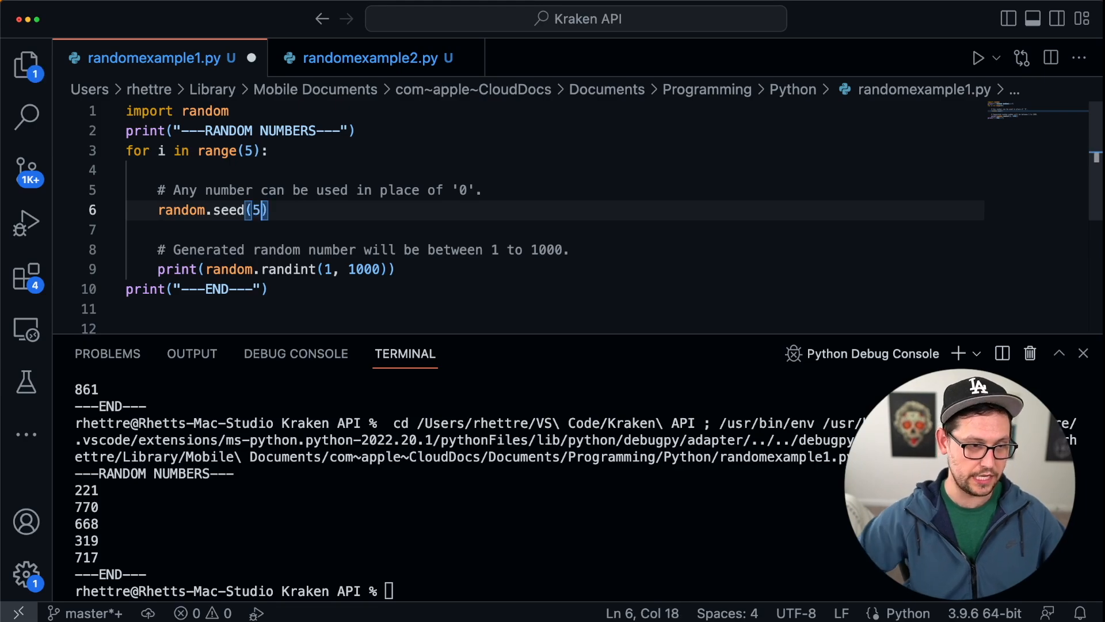
left_click(301, 189)
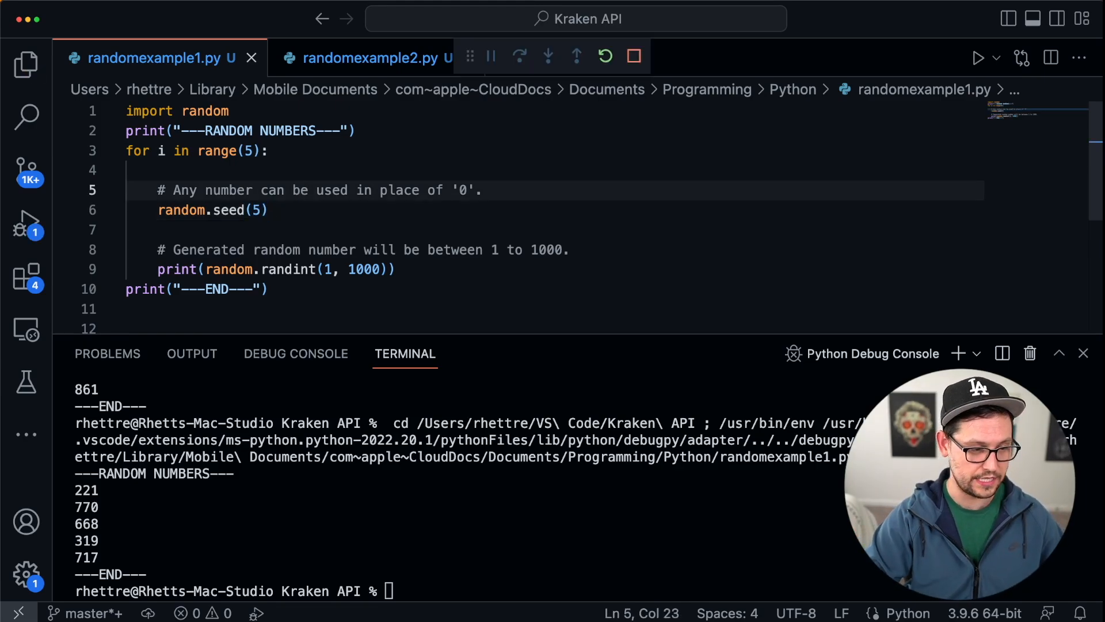
left_click(634, 56)
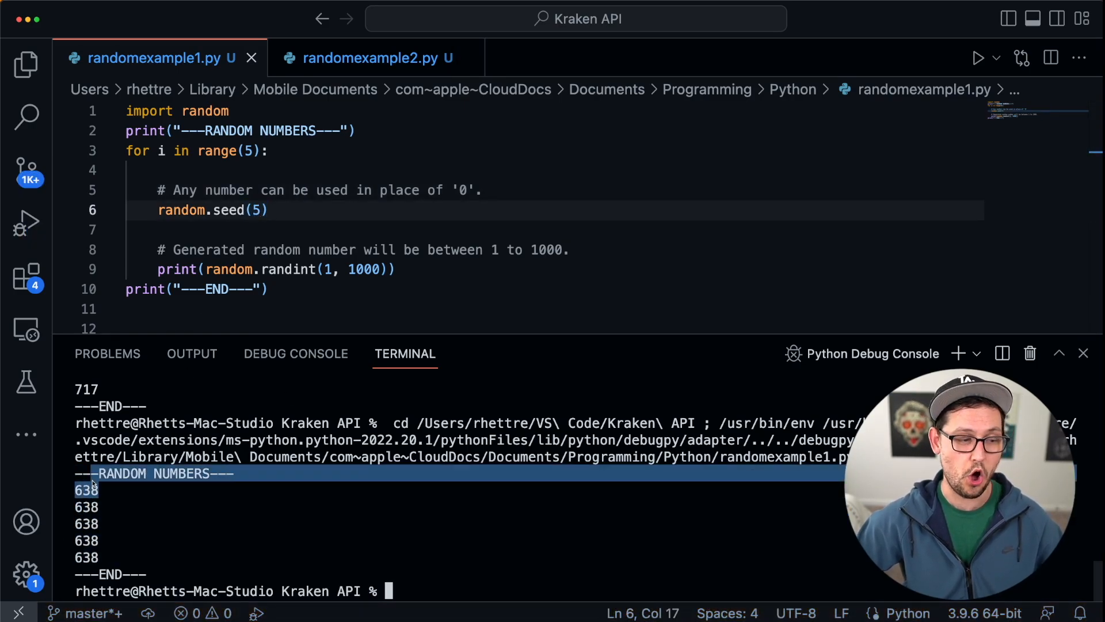
- Switch to randomexample2.py and run it for the 242, 244 seeded output
left_click(370, 58)
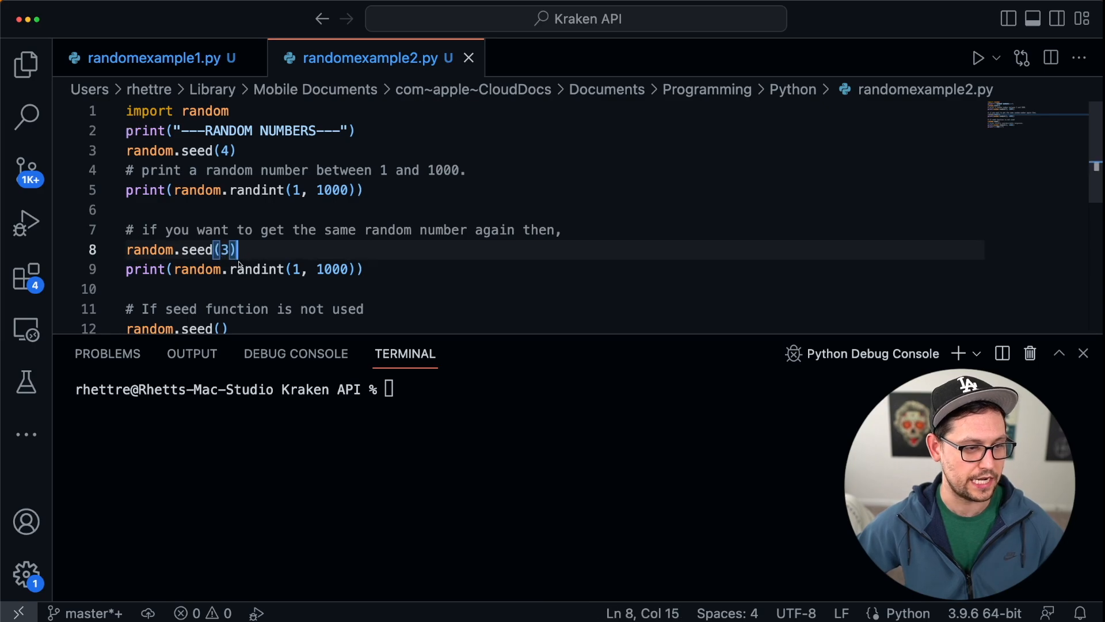
scroll("down", 3)
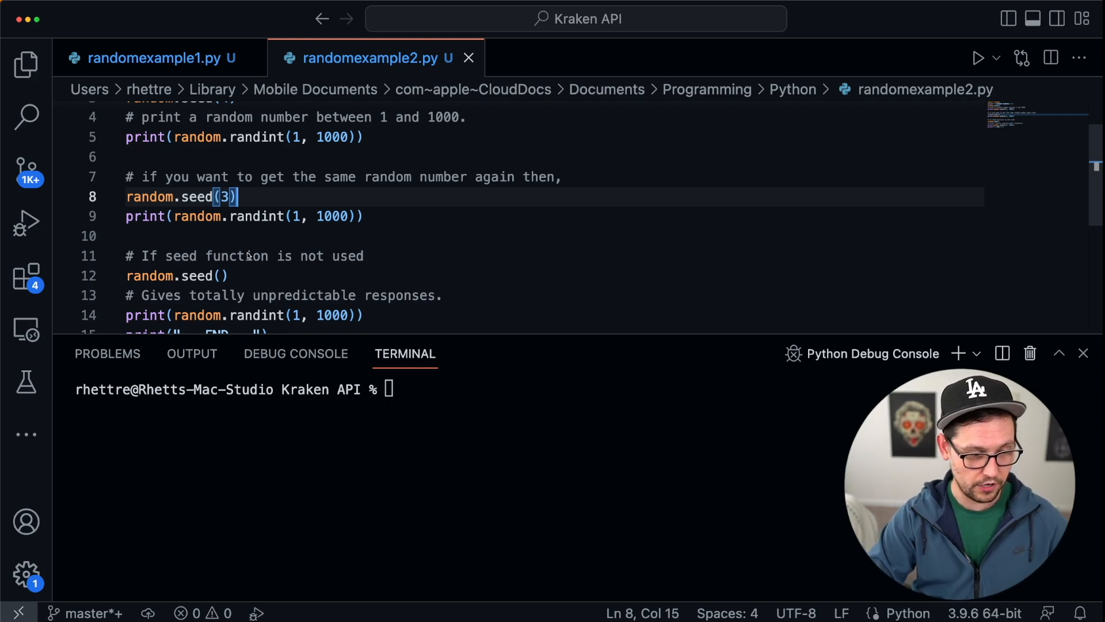
left_click(982, 57)
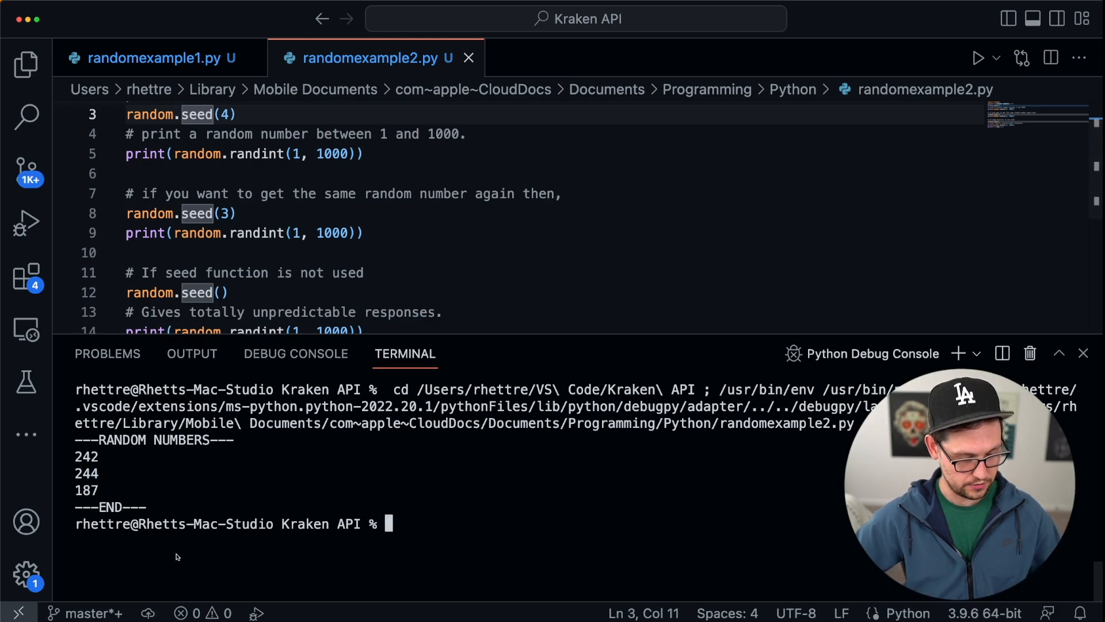
- Rerun twice, highlighting that the unseeded third number (316) changes between runs
left_click(978, 57)
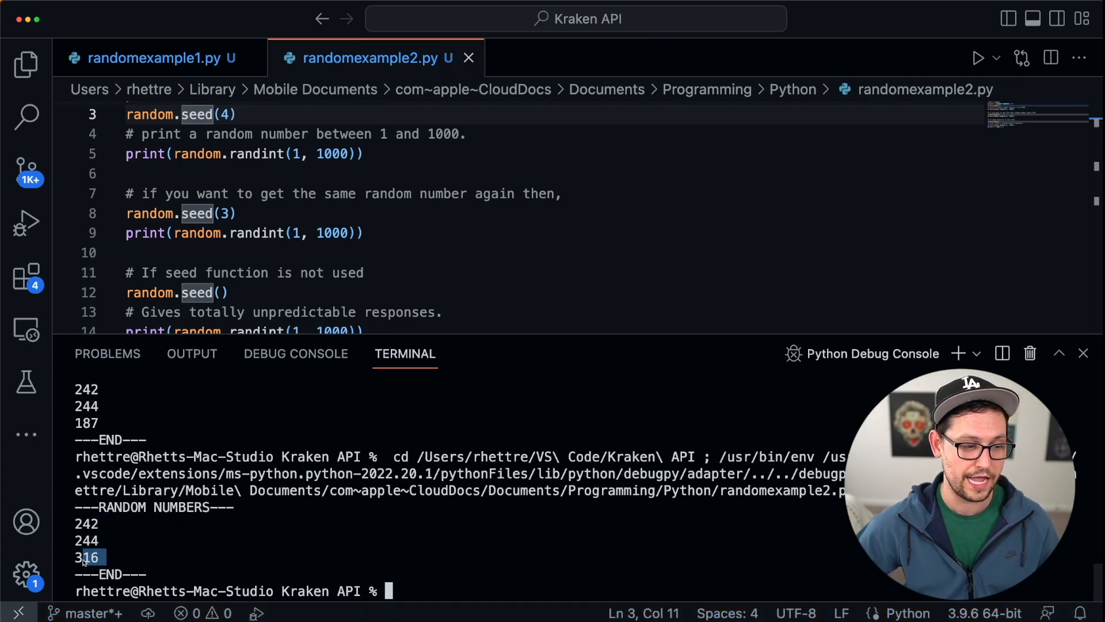
double_click(86, 558)
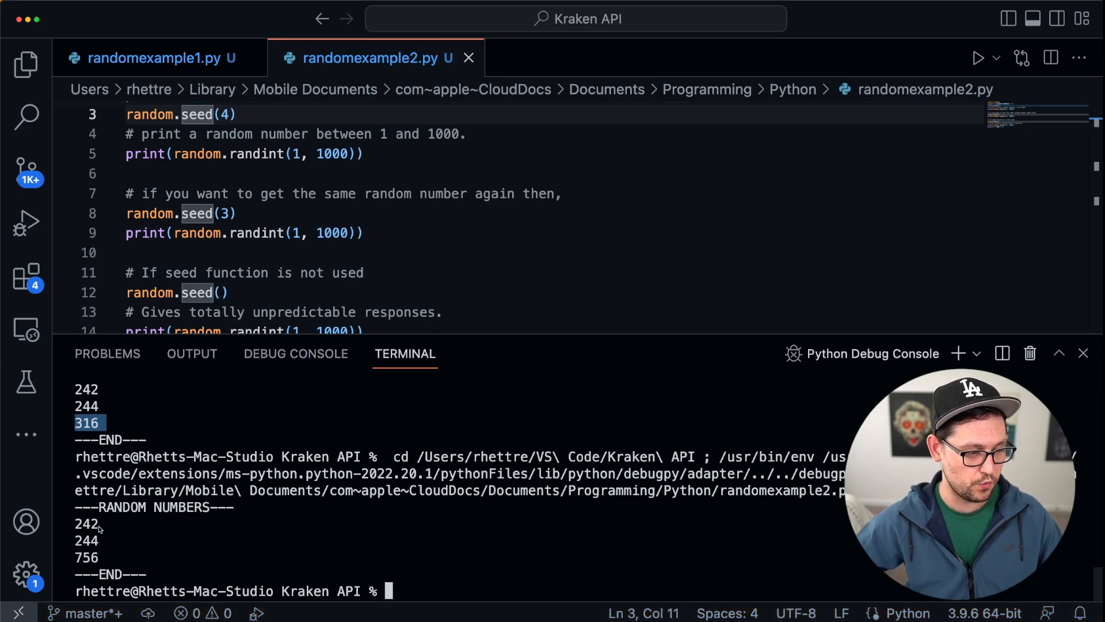
left_click(981, 57)
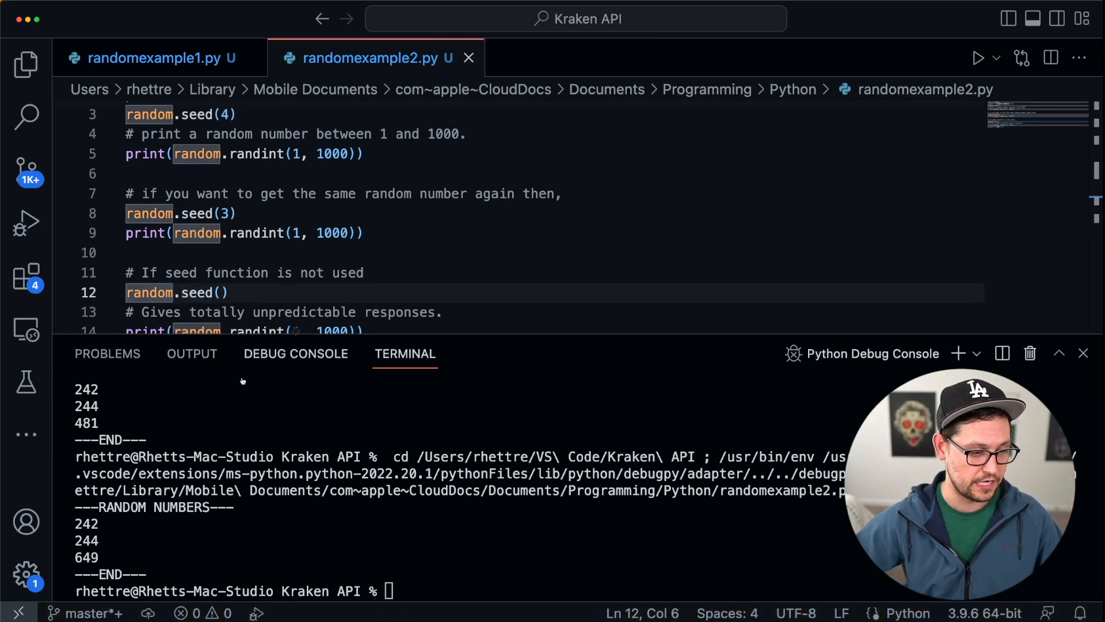
left_click(978, 57)
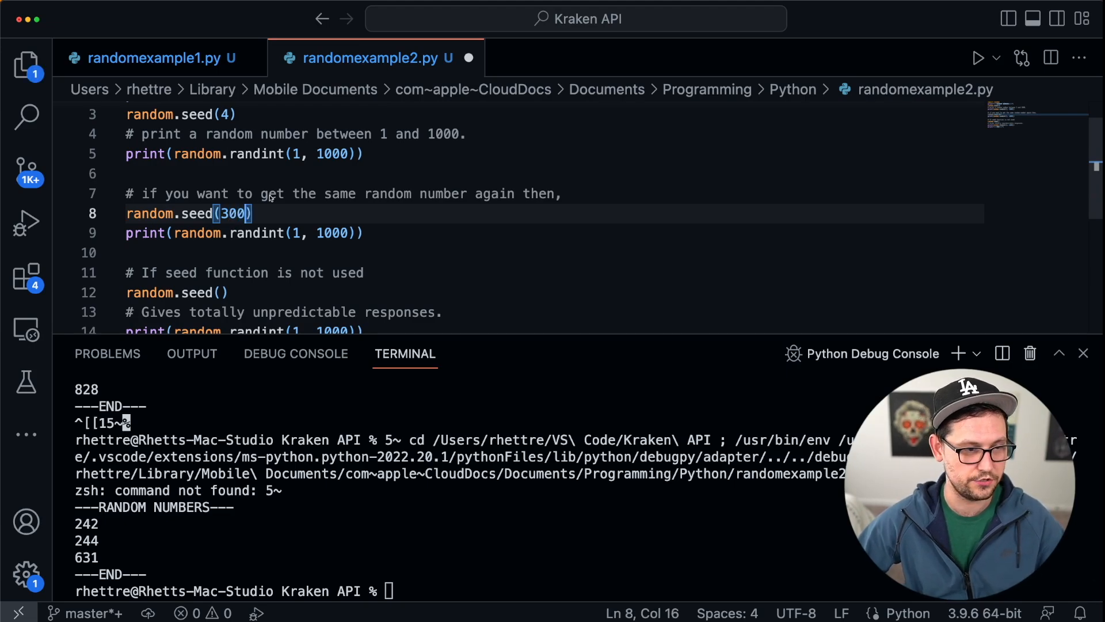
type("000")
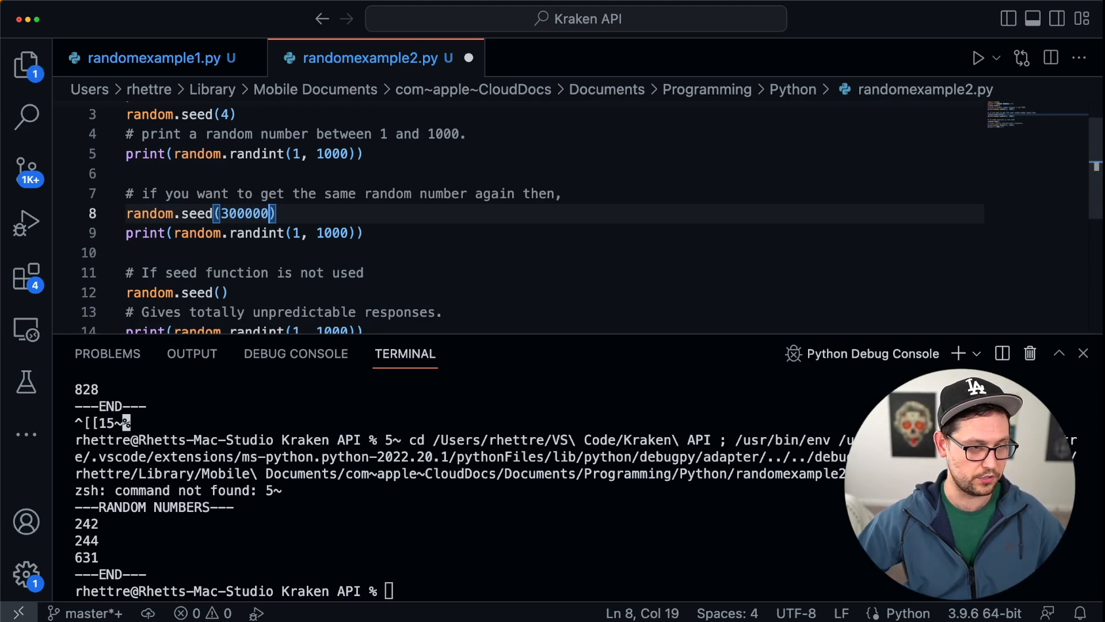
type("321419723847917")
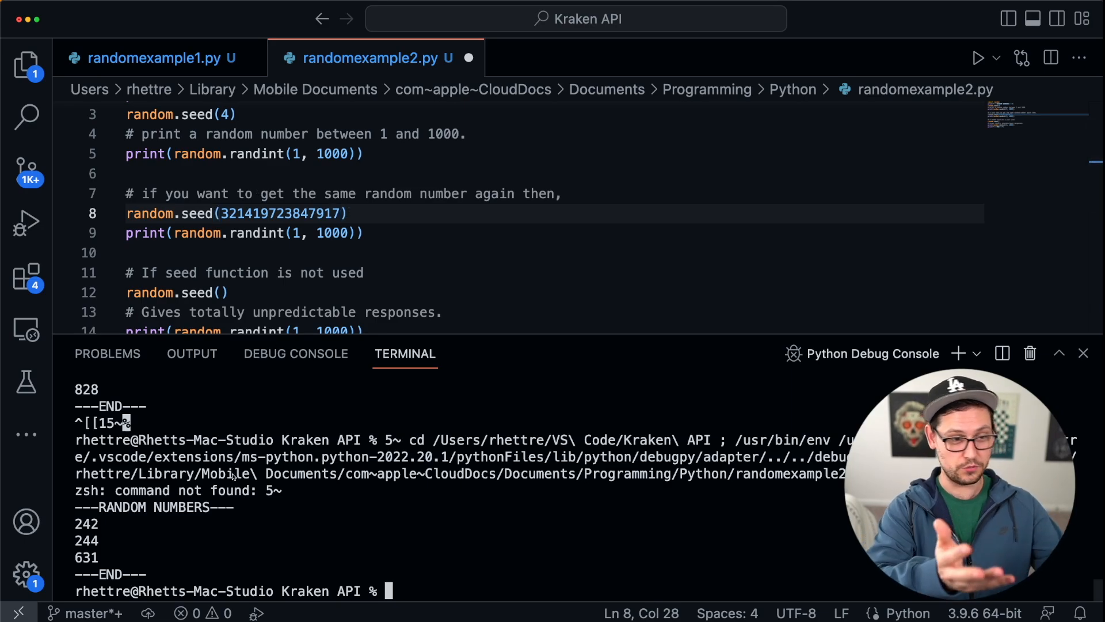
- Run twice and highlight that the new seed prints 170 both times
left_click(981, 58)
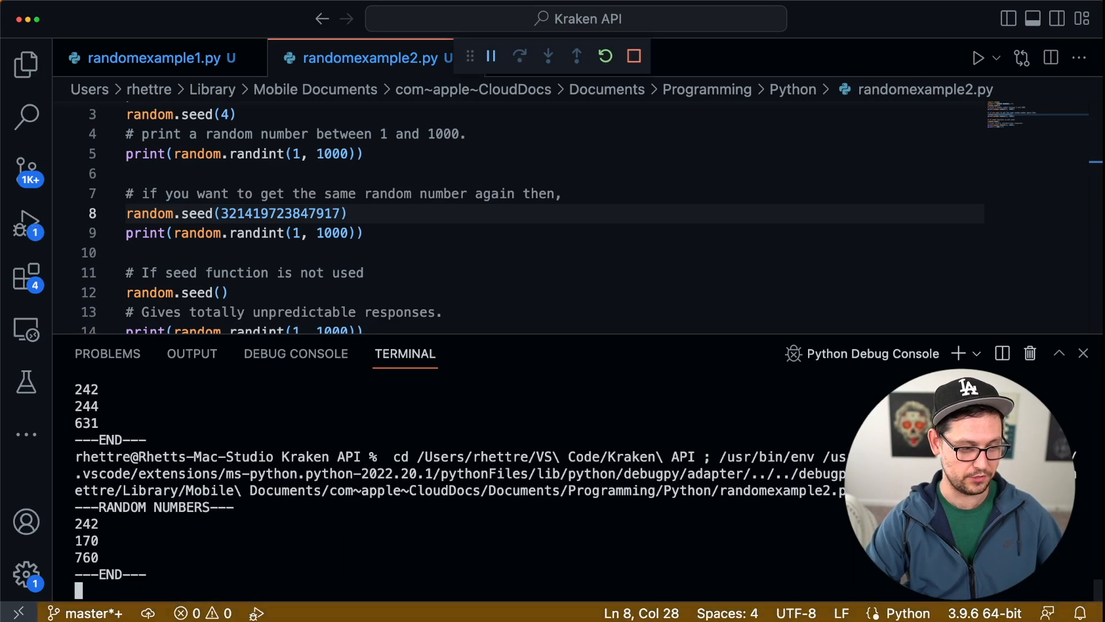
left_click(633, 55)
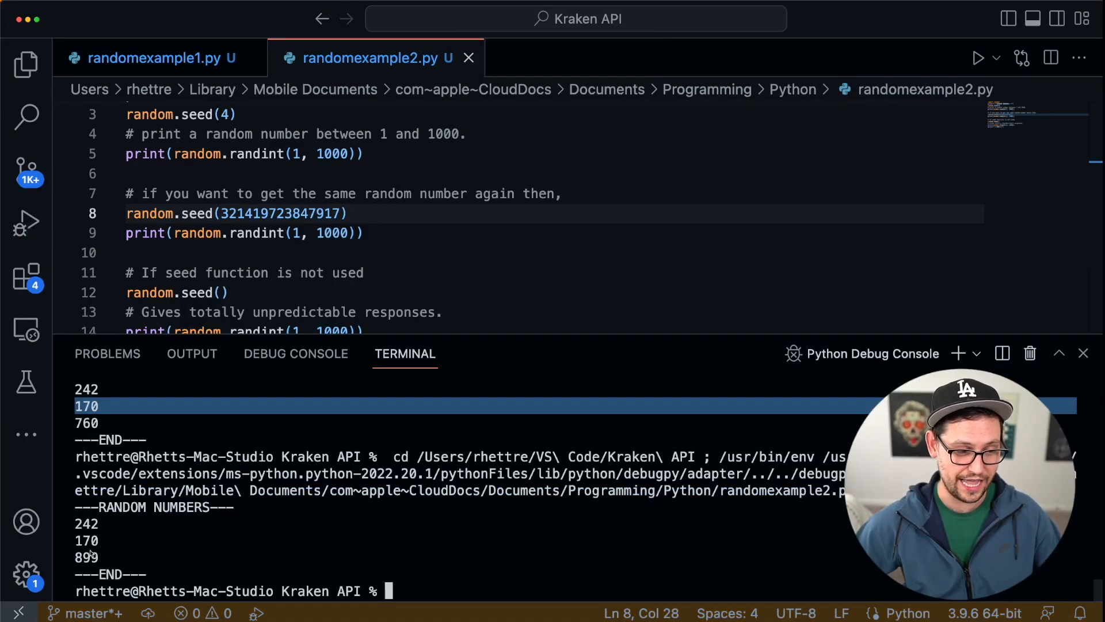
double_click(279, 215)
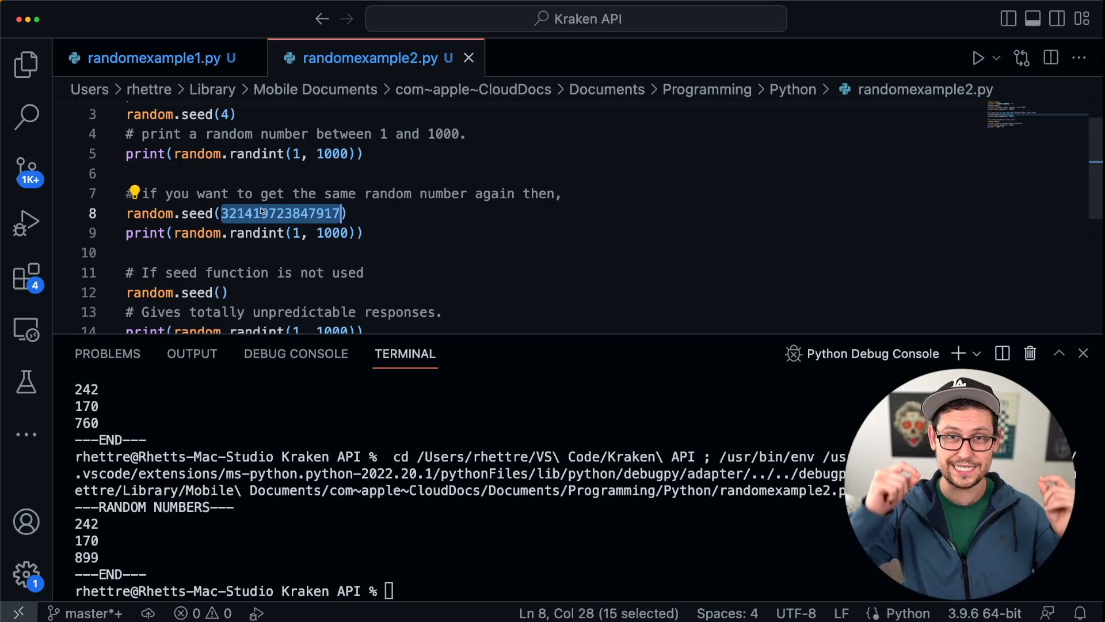
double_click(86, 541)
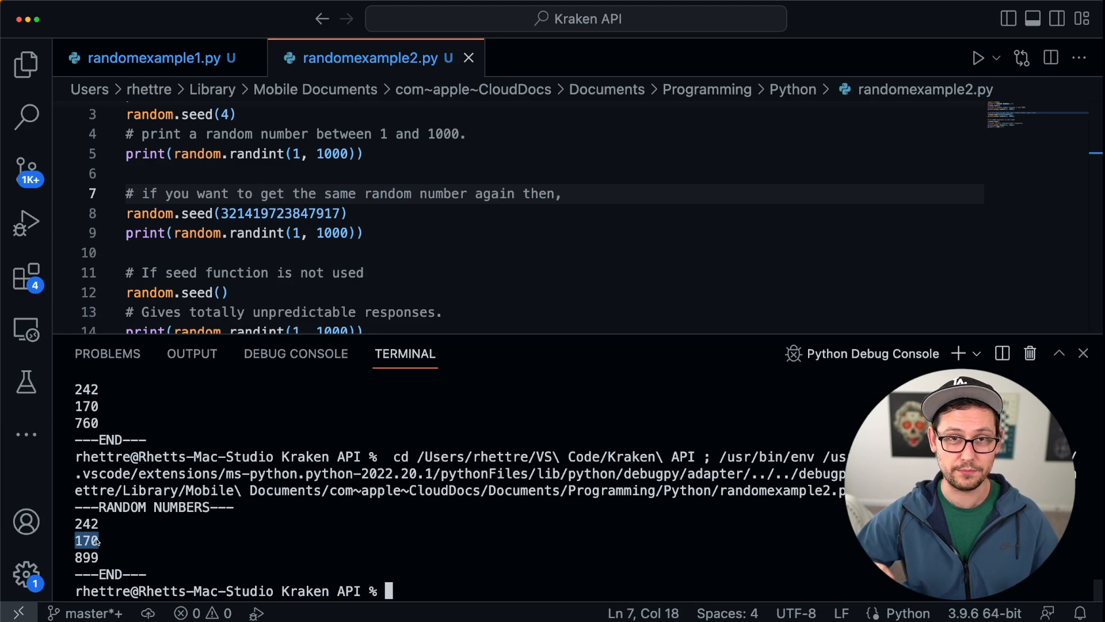
left_click(278, 213)
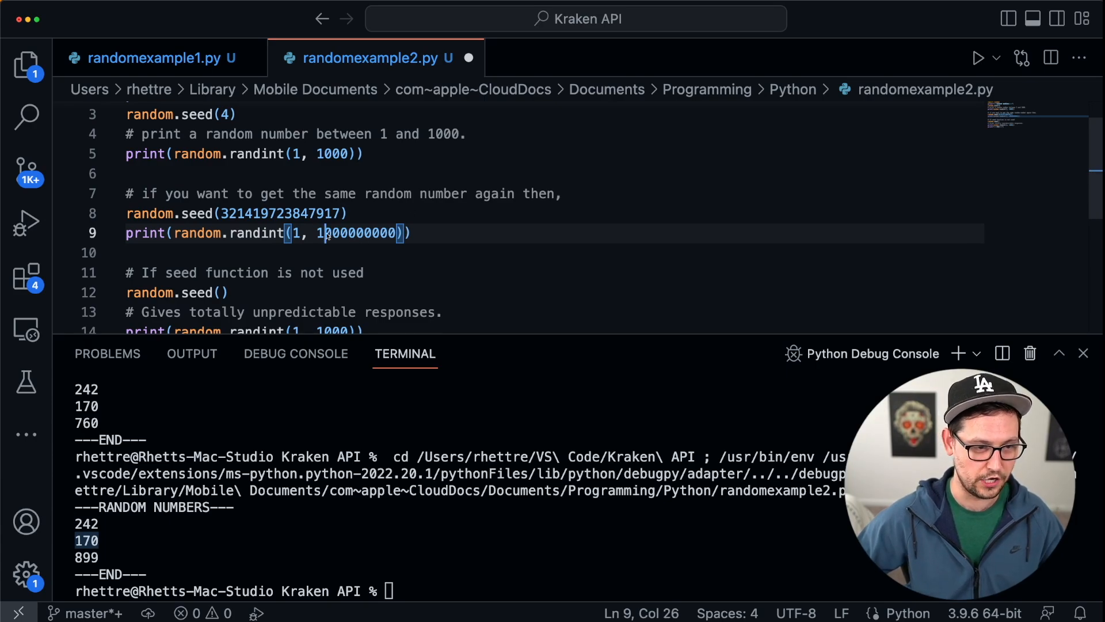
left_click(978, 58)
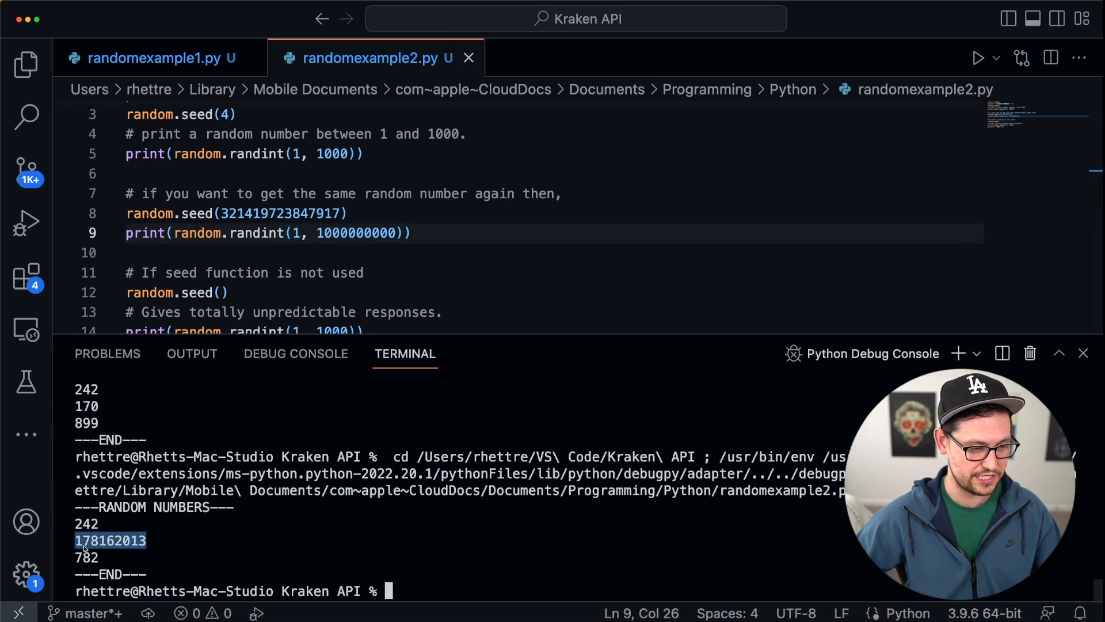
left_click(978, 58)
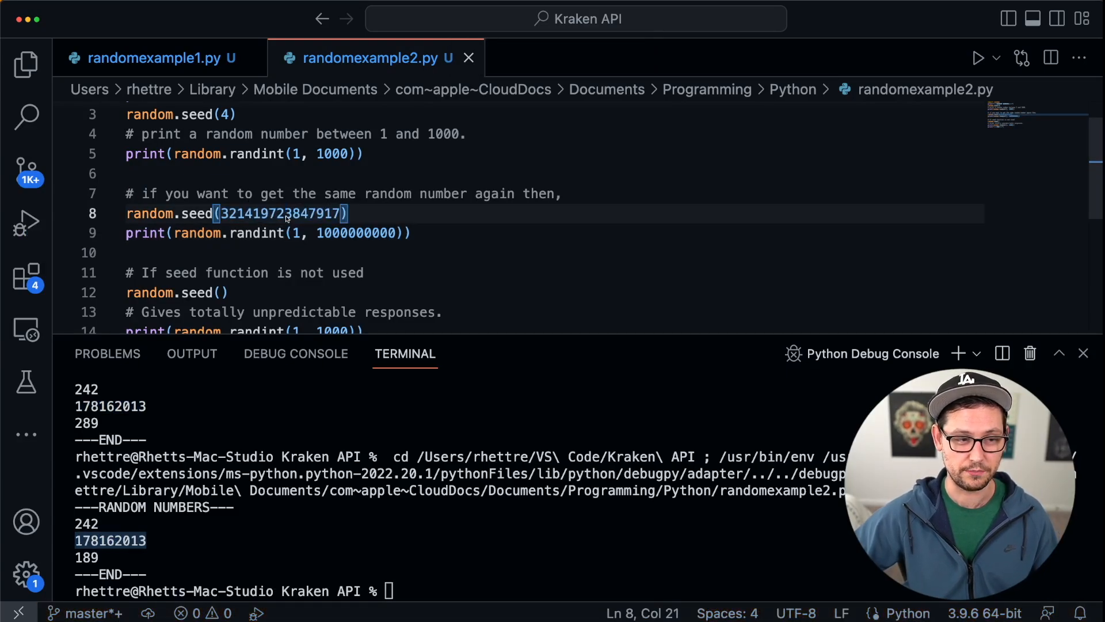
double_click(278, 213)
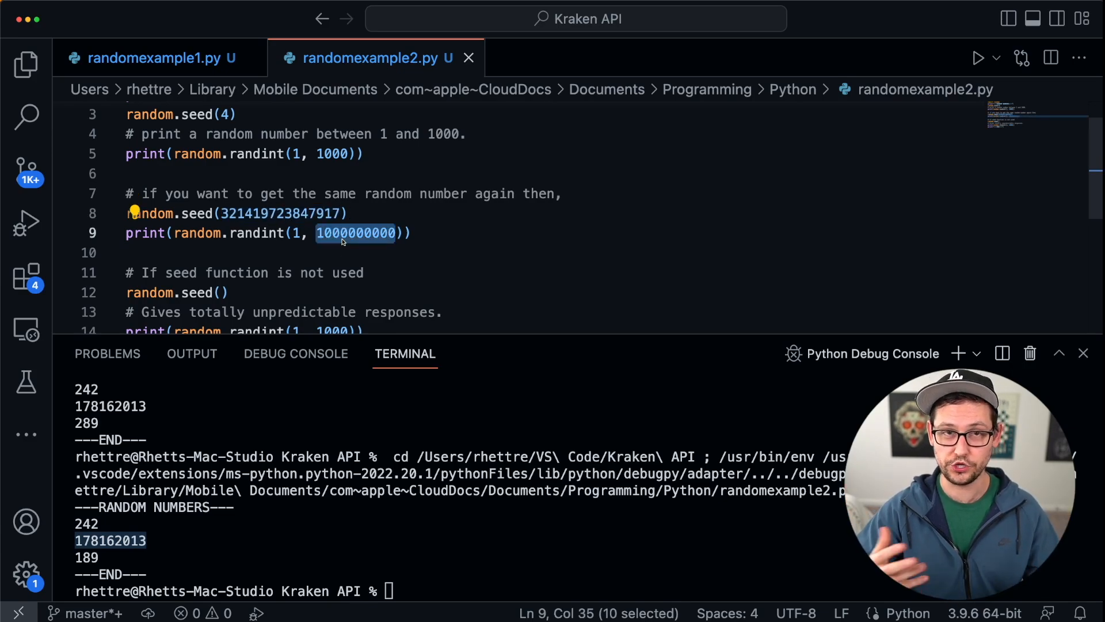
double_click(150, 213)
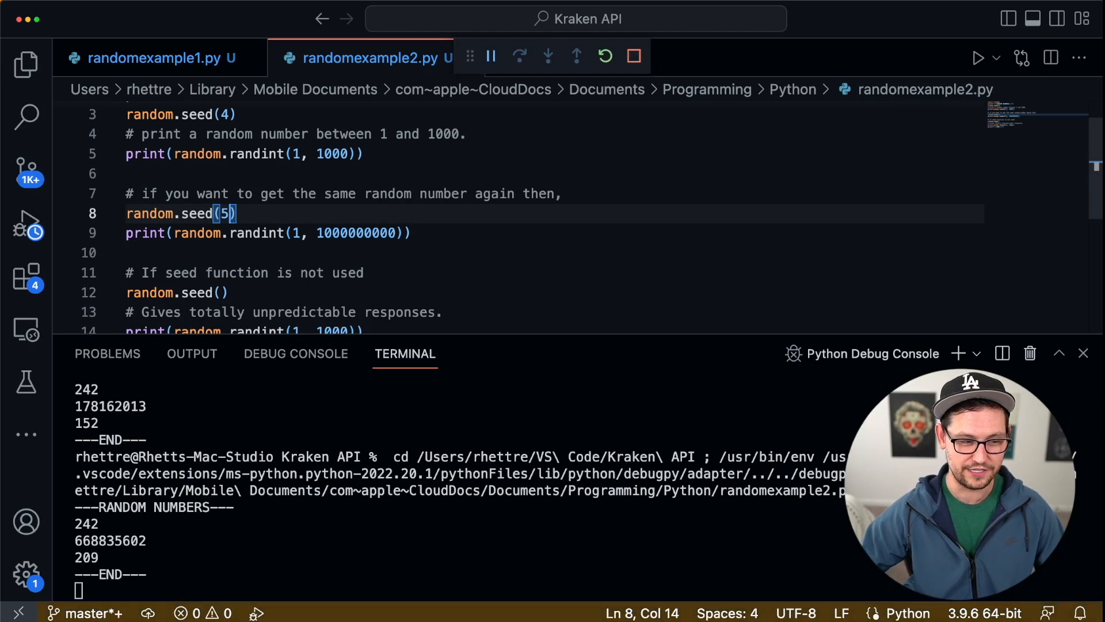
left_click(632, 55)
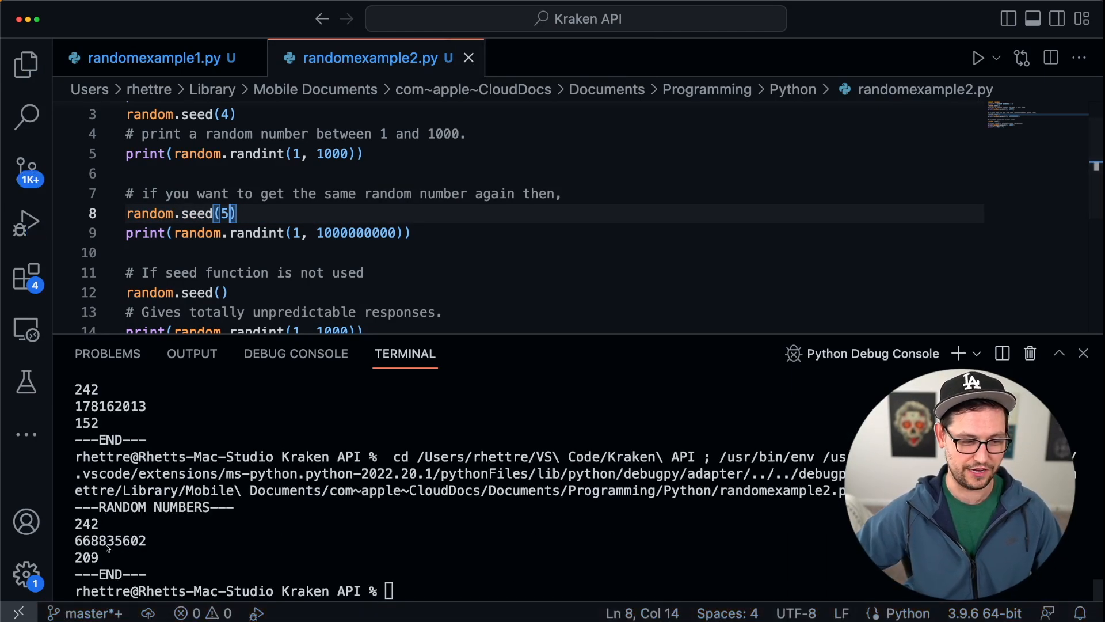
key("Backspace")
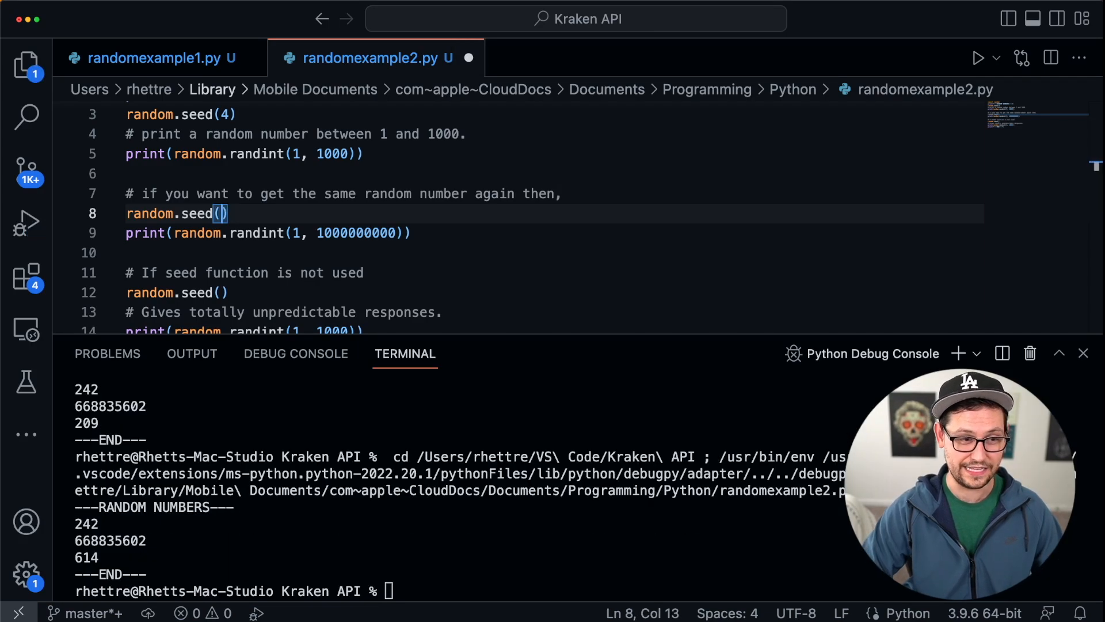
type("21")
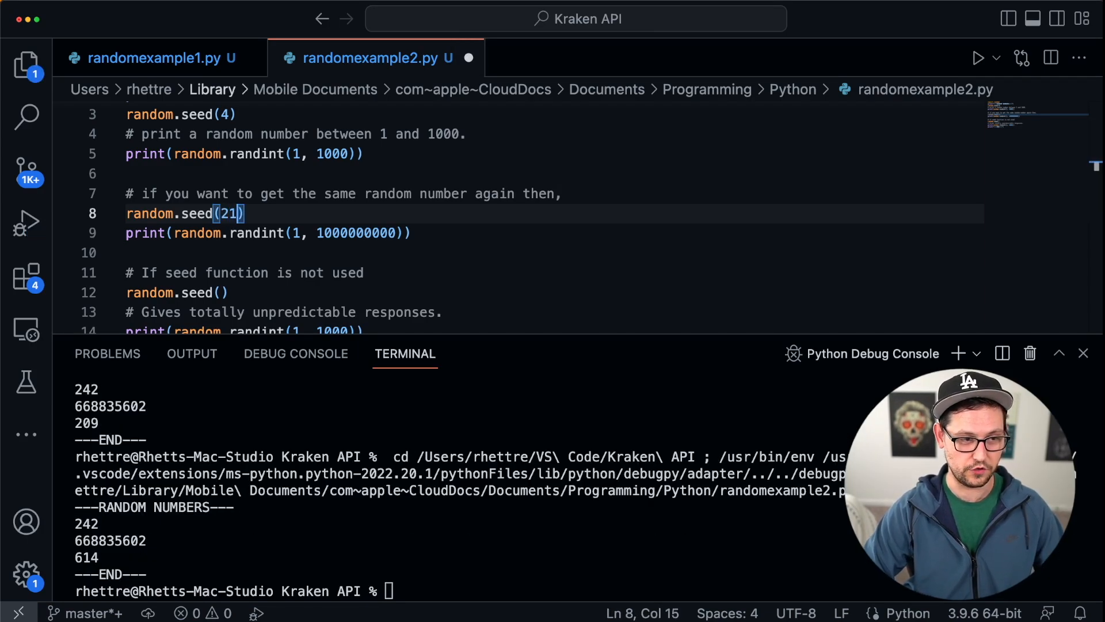
type("35321342")
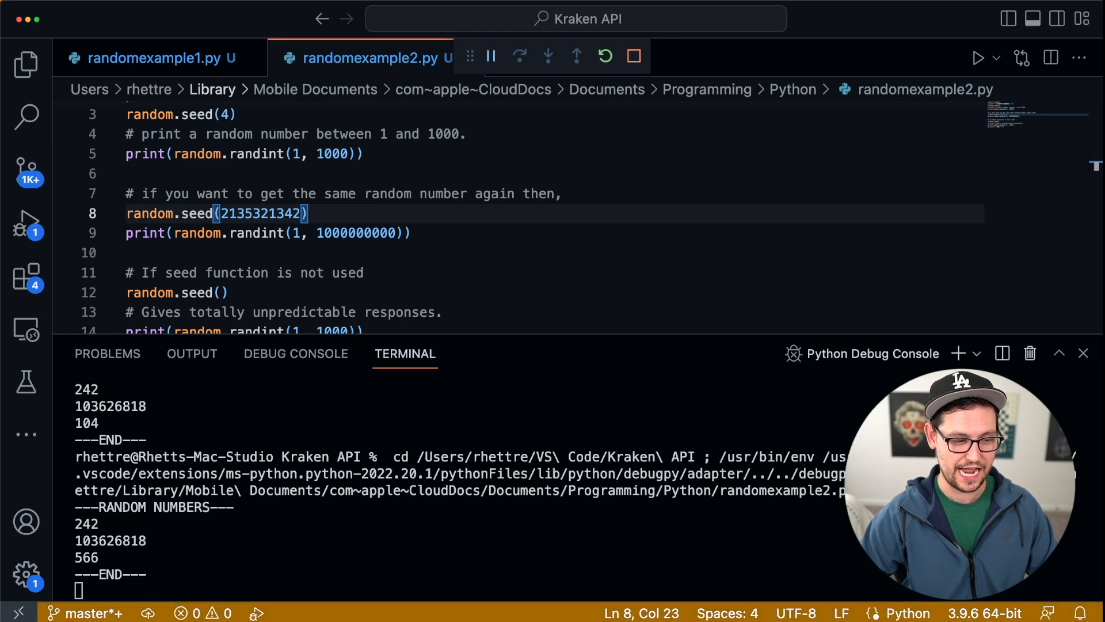
left_click(632, 55)
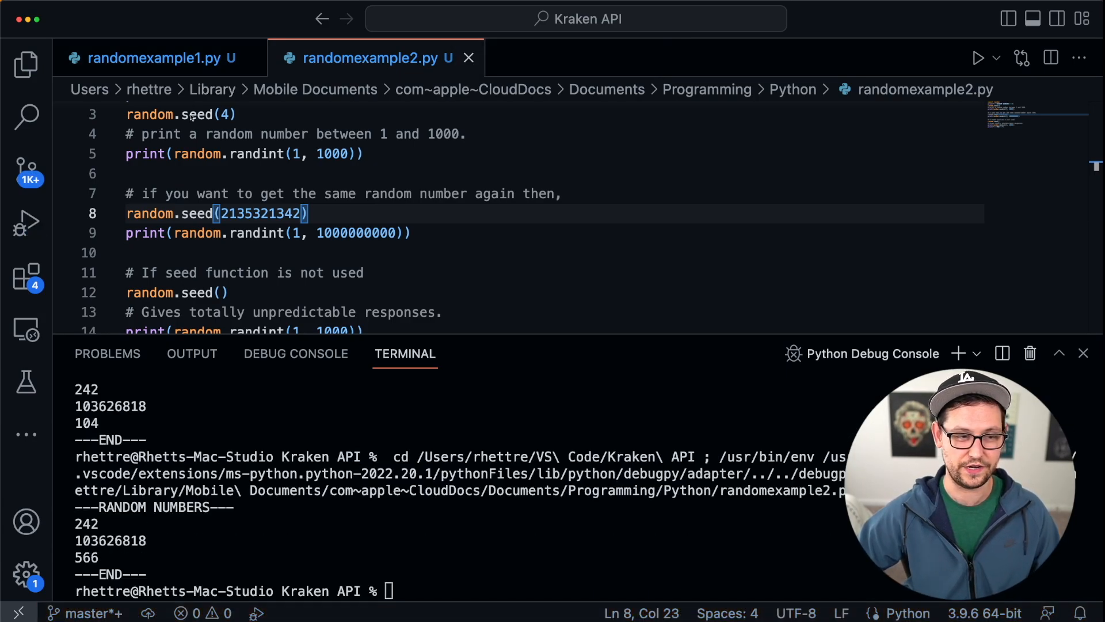
double_click(259, 214)
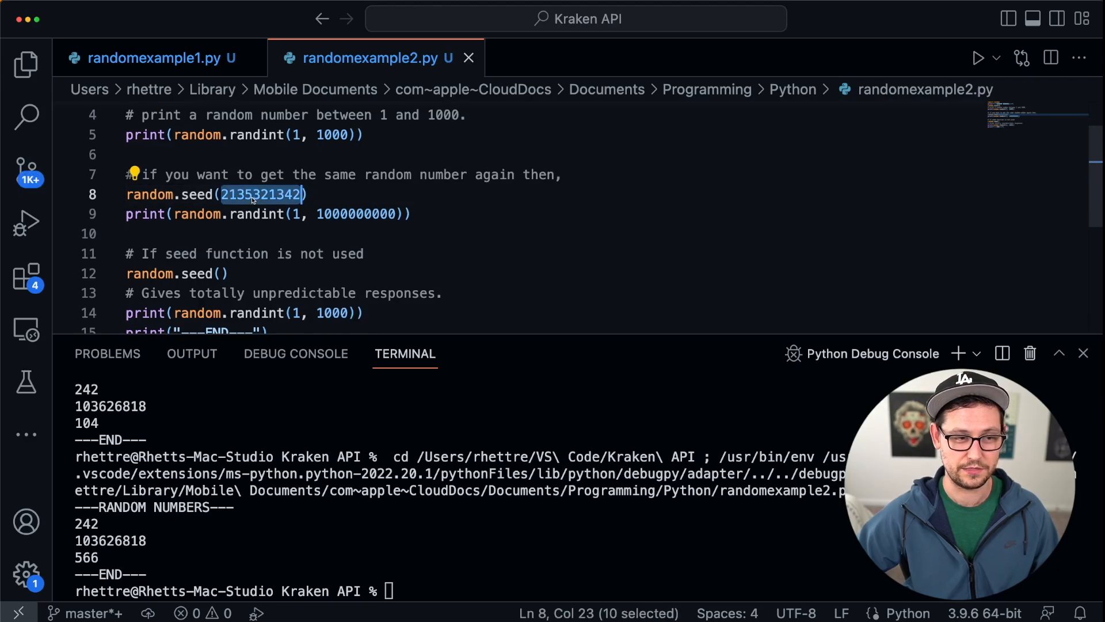